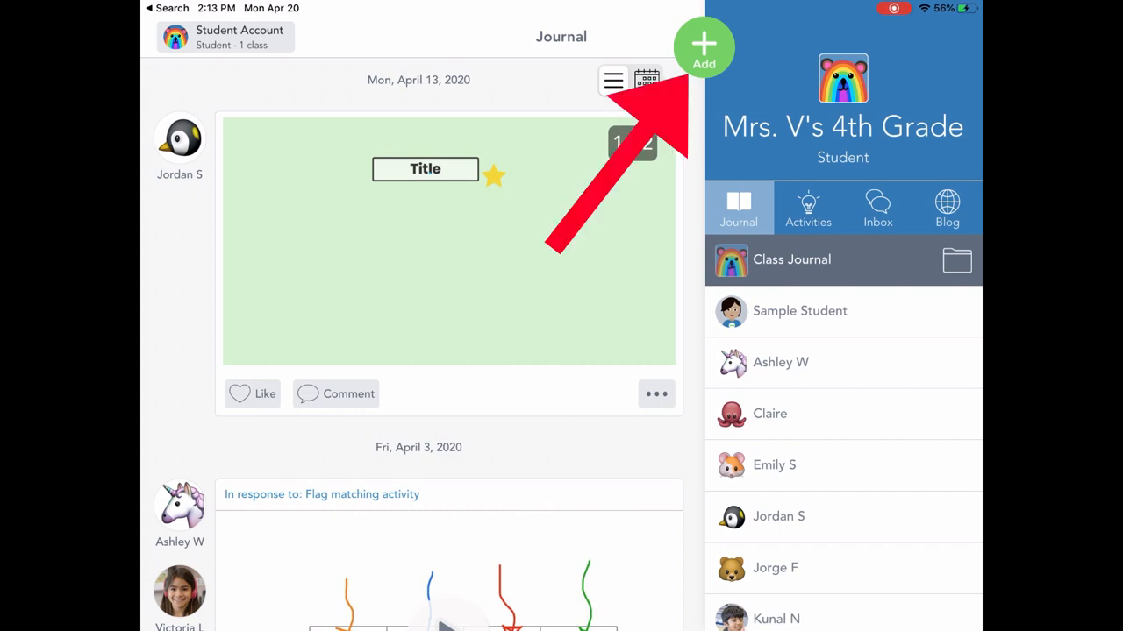
Start a new post and choose Drawing to get a blank canvas
click(703, 46)
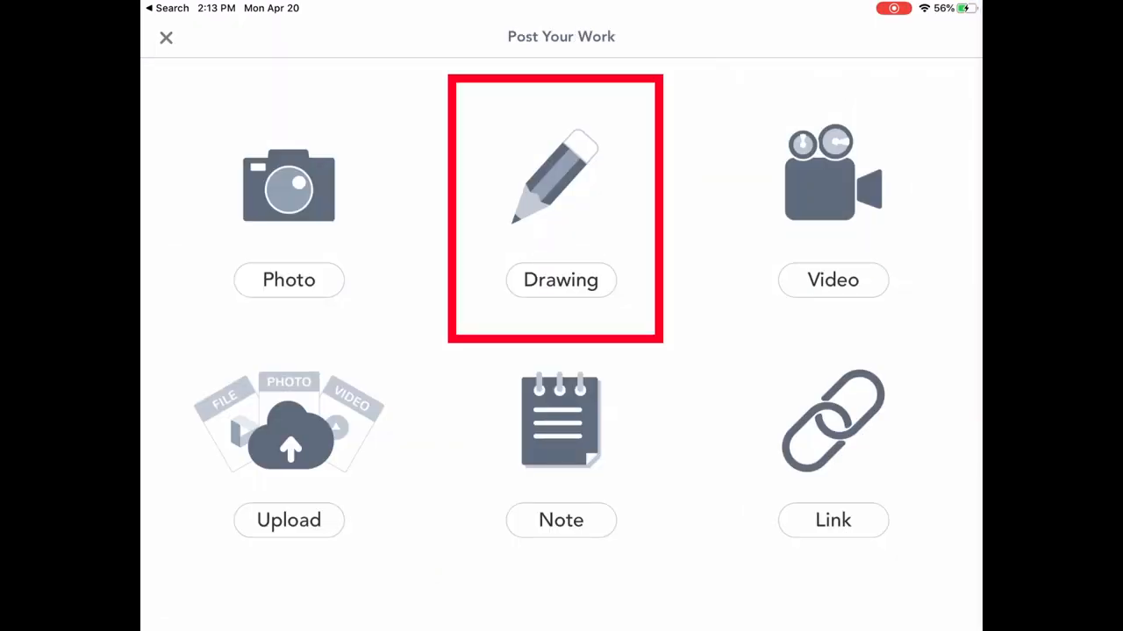
click(562, 207)
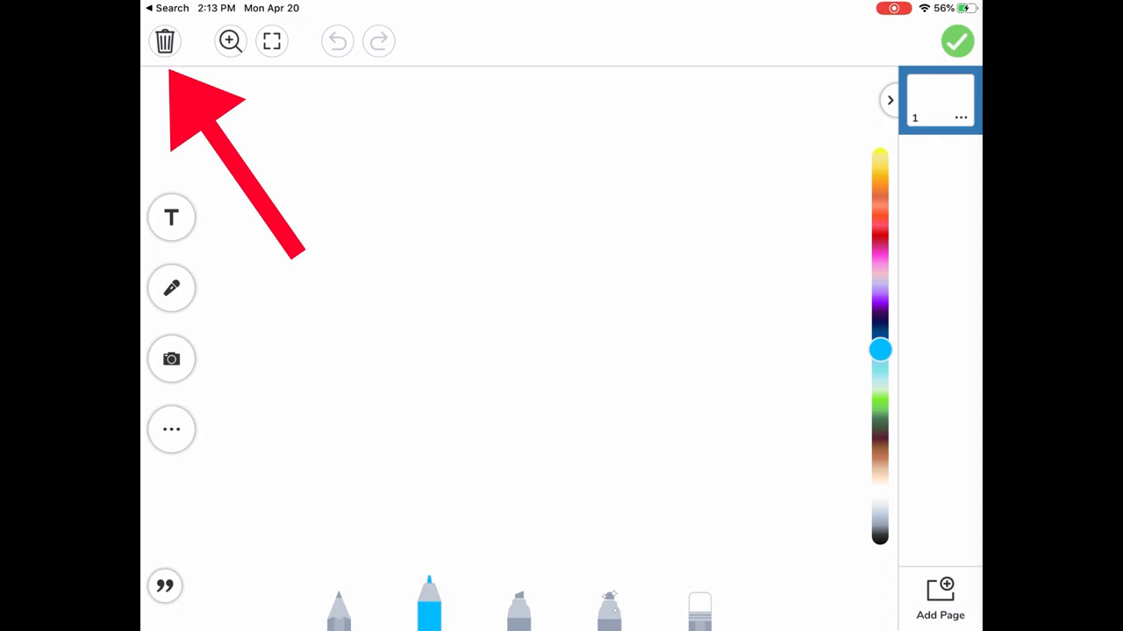
click(230, 42)
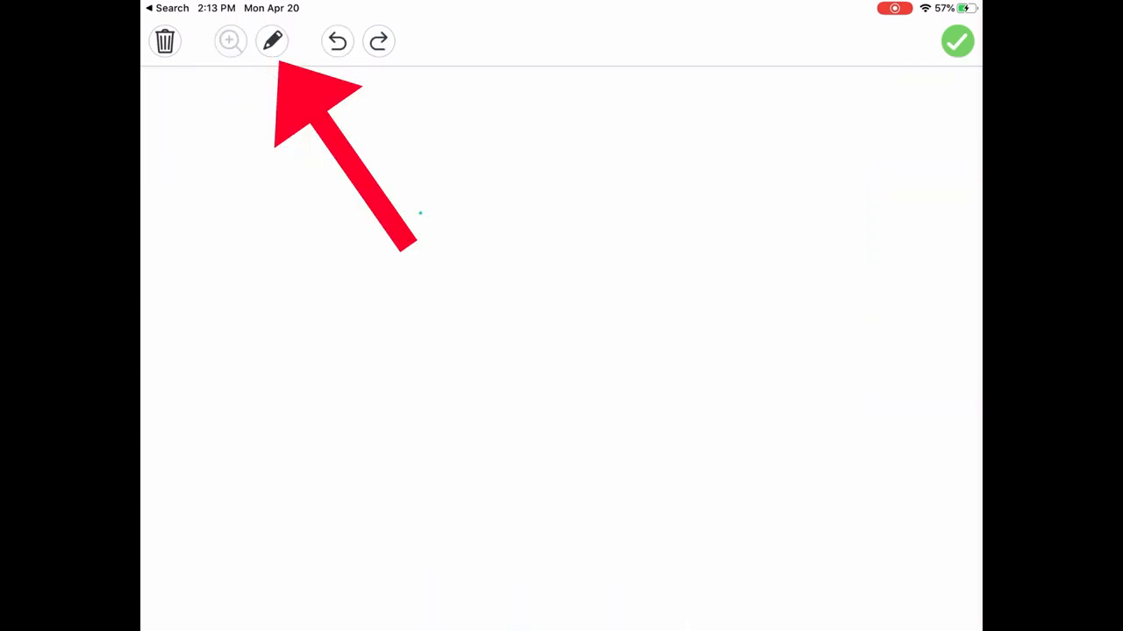
click(230, 42)
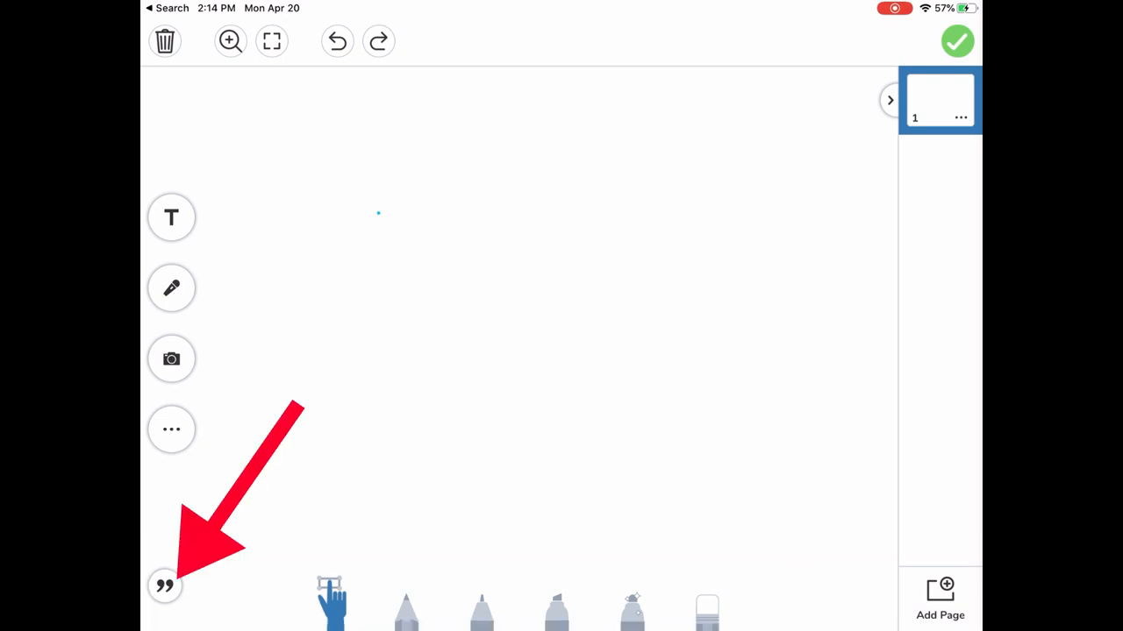
click(165, 585)
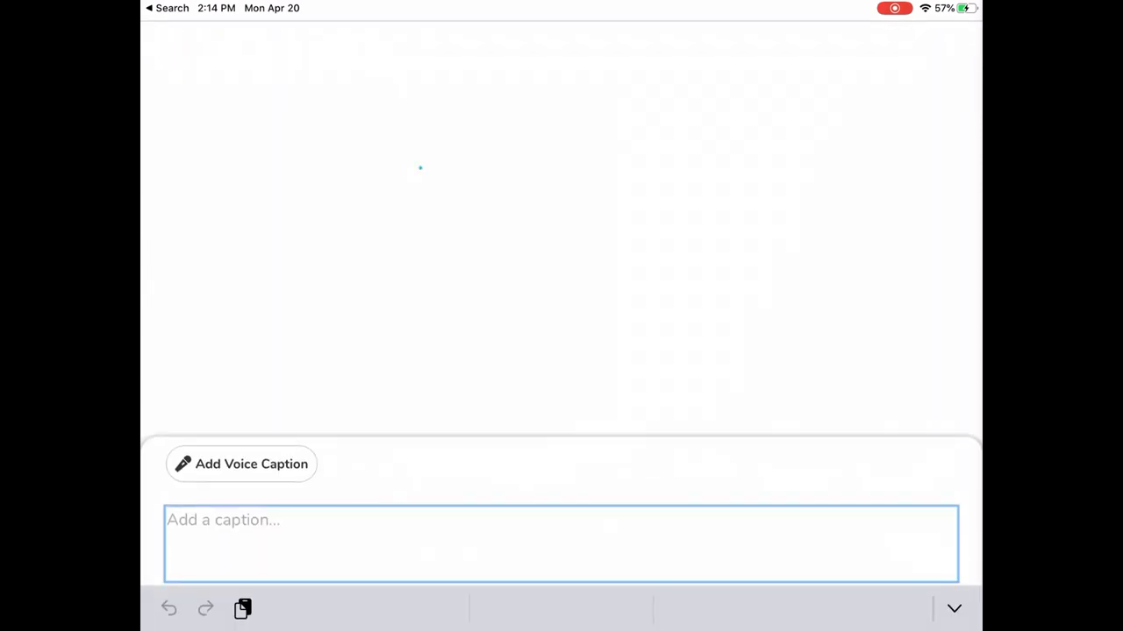
text(Hello)
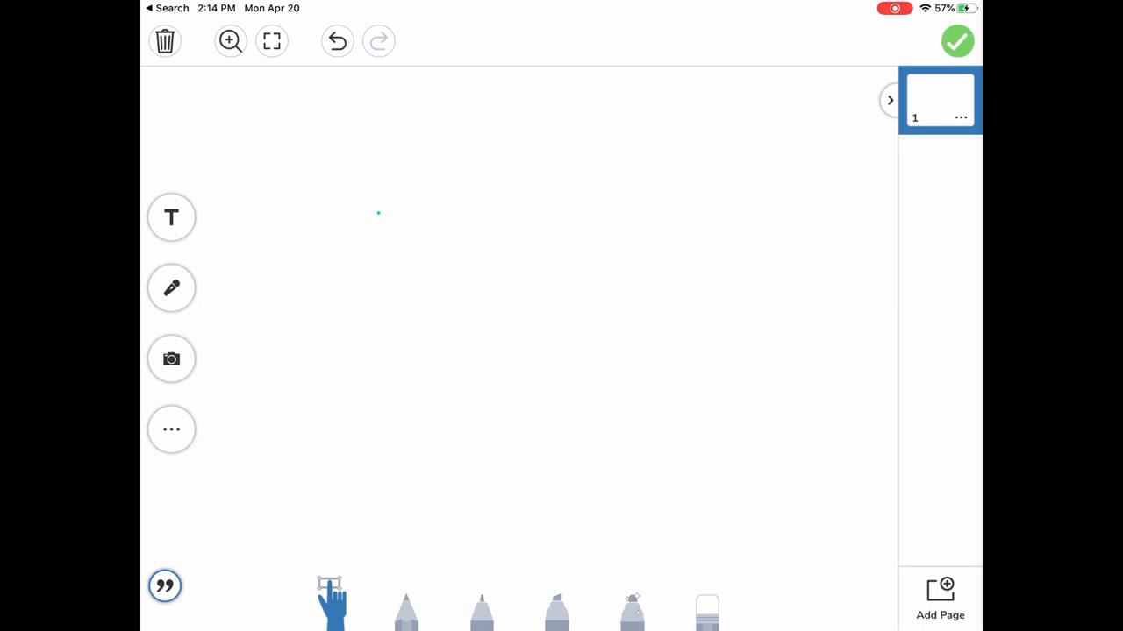
Draw two gray vertical pencil lines and slide the pen colour to pink
click(407, 604)
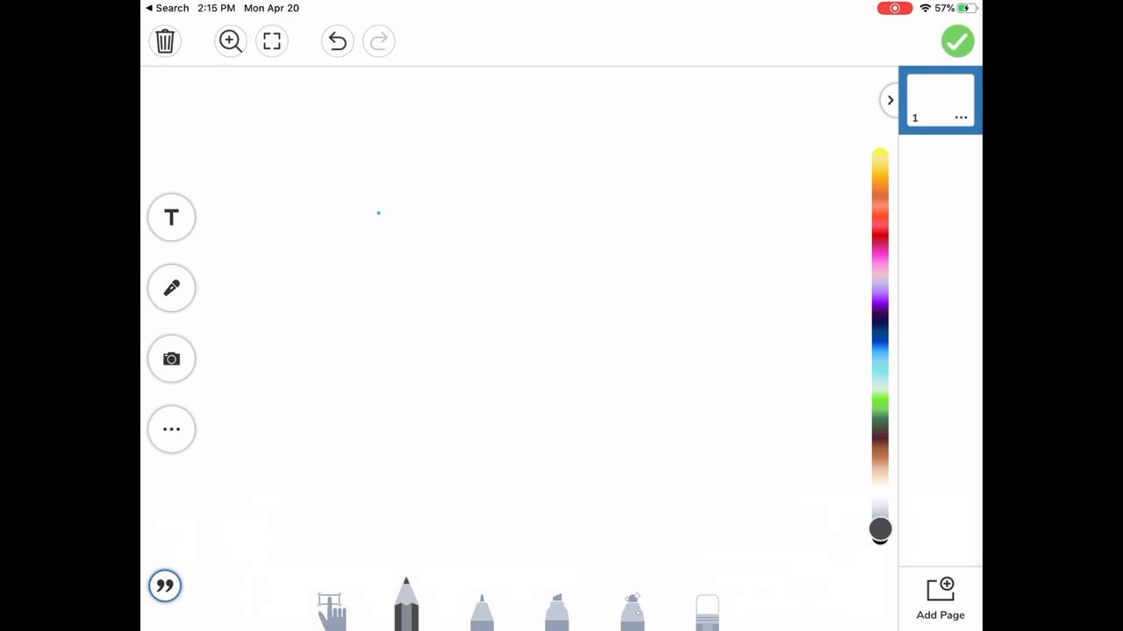
drag(296, 132, 302, 488)
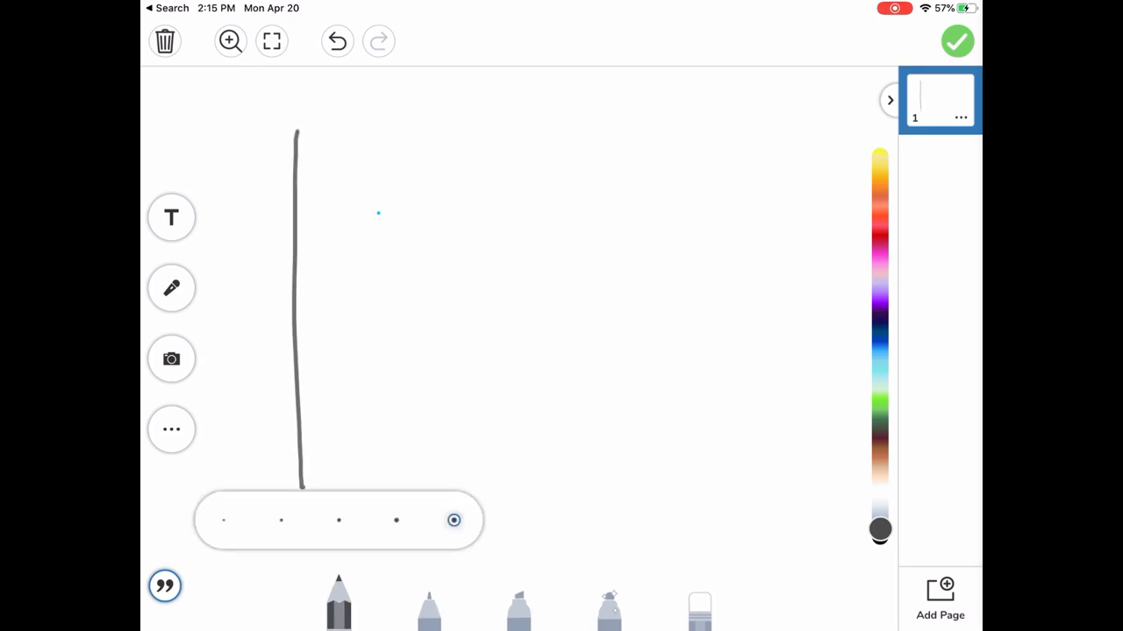
drag(333, 131, 334, 456)
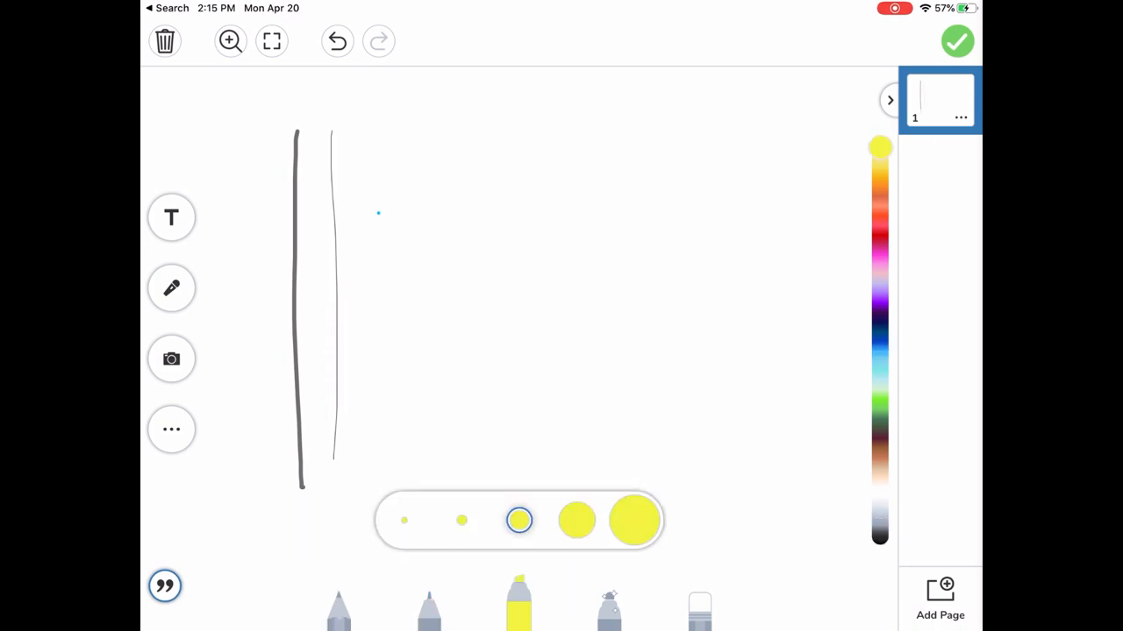
drag(880, 148, 881, 253)
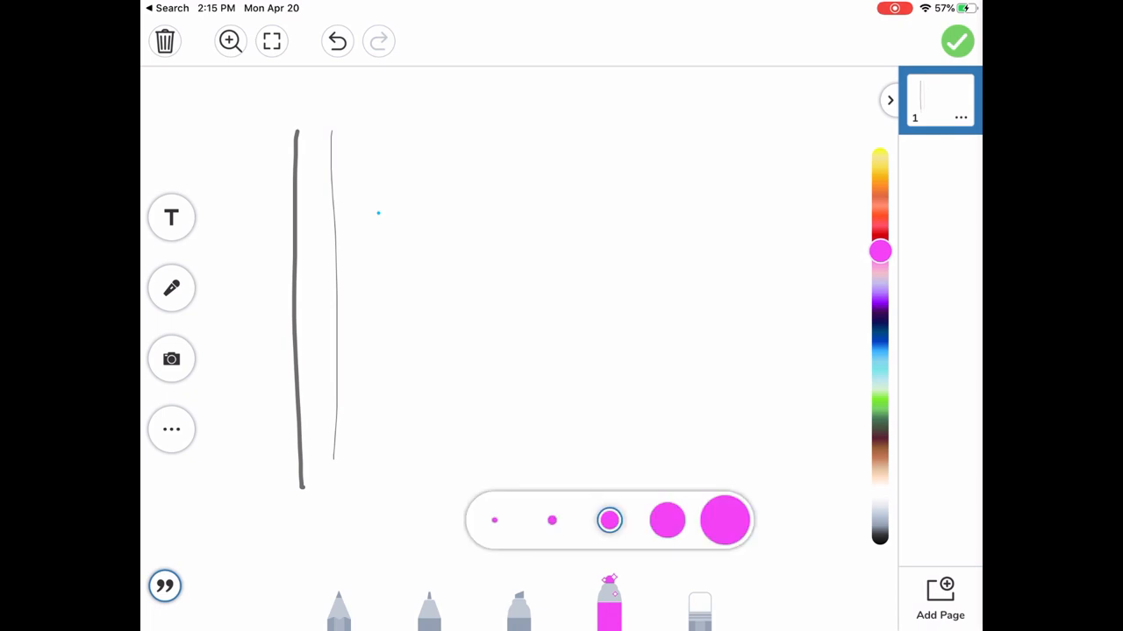
Use the eraser's Erase Drawing to clear the whole page
click(698, 599)
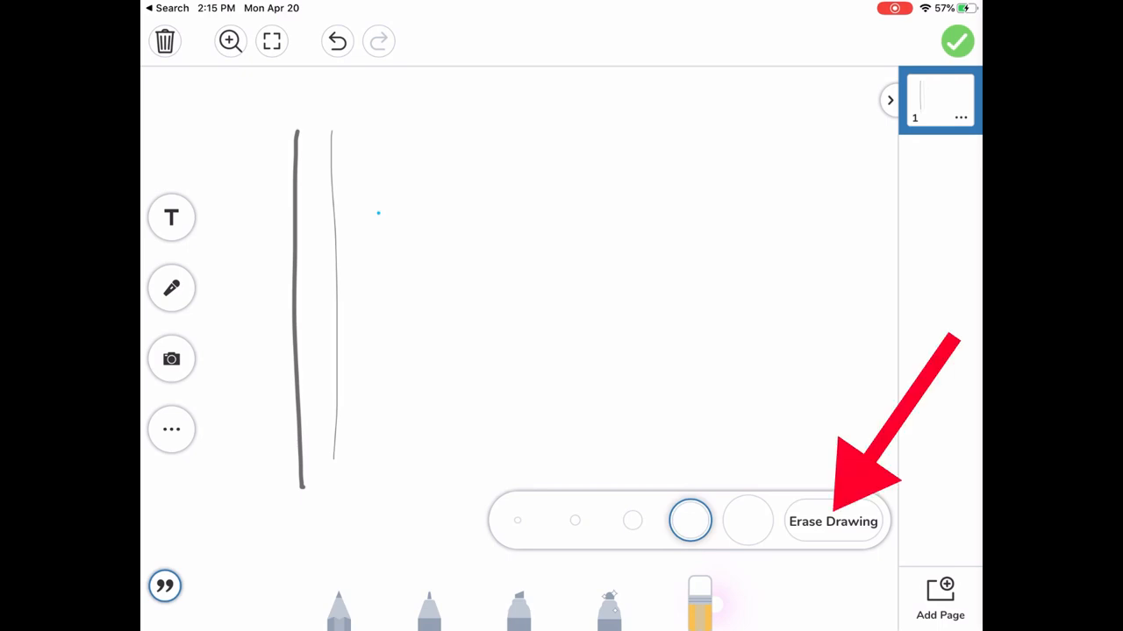
click(831, 521)
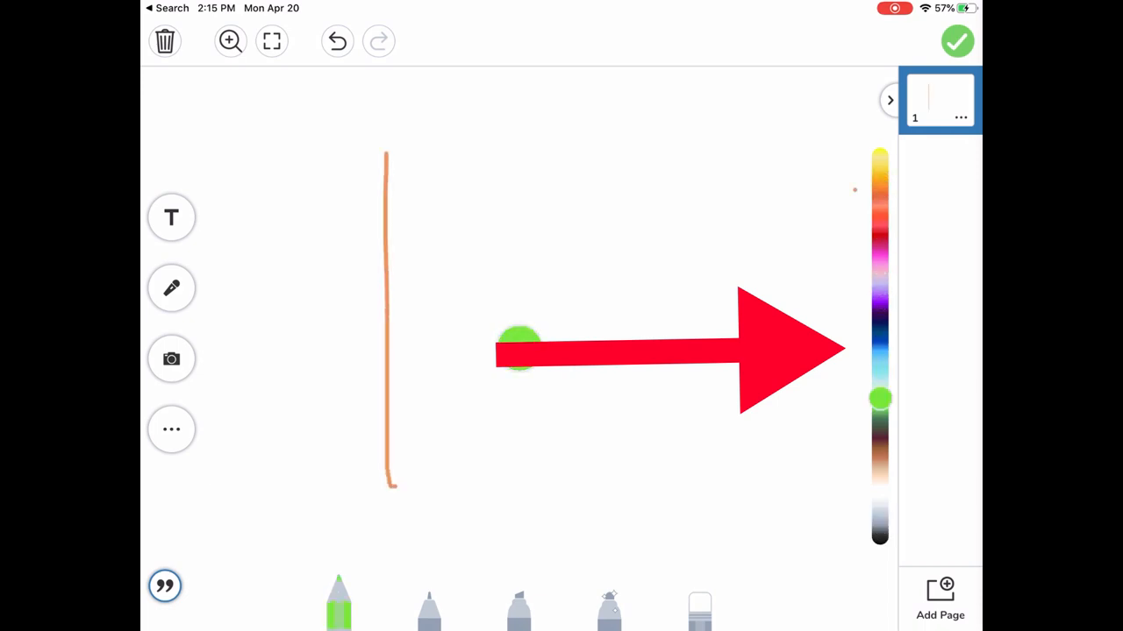
Draw a green vertical line, then add a text box to the page
drag(632, 172, 632, 505)
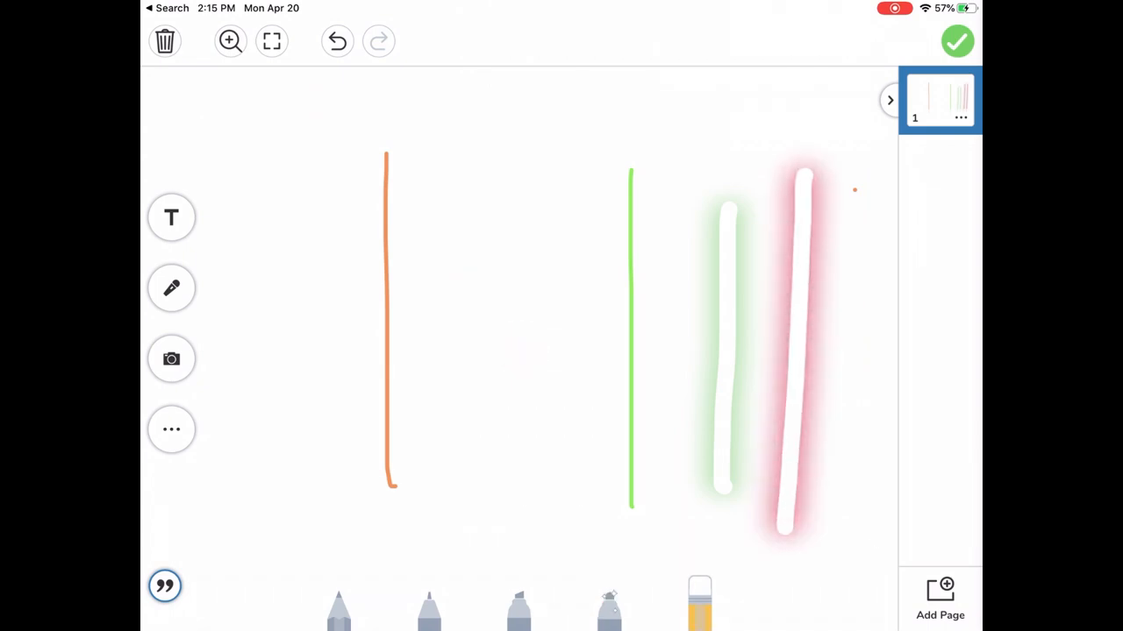
click(165, 42)
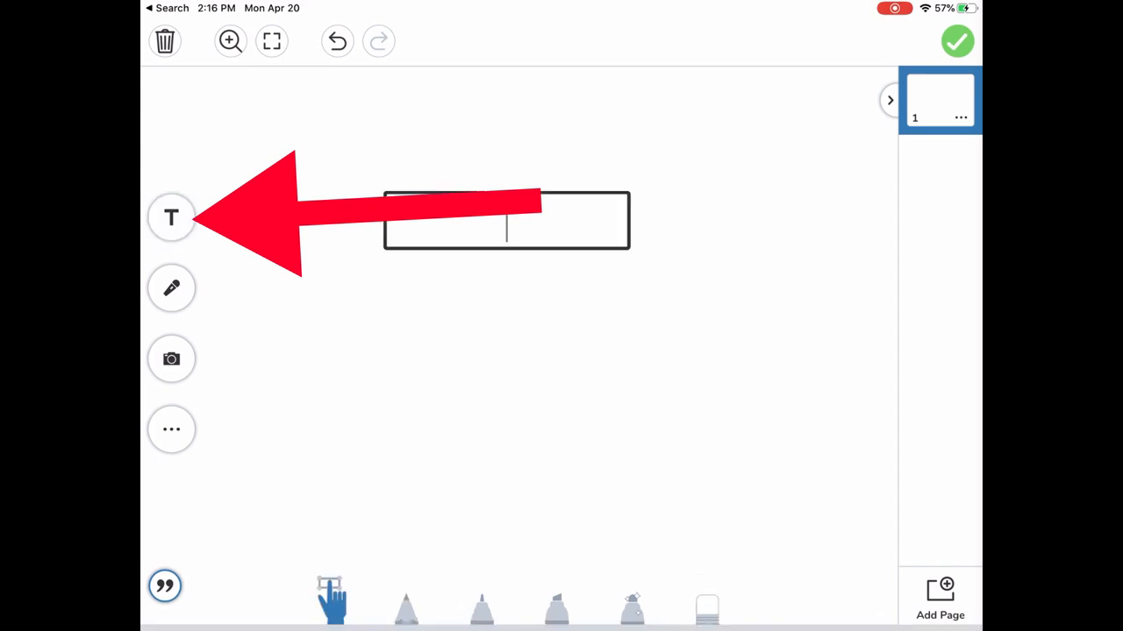
Enter 'Name' in the text box and finish editing it
text(Name)
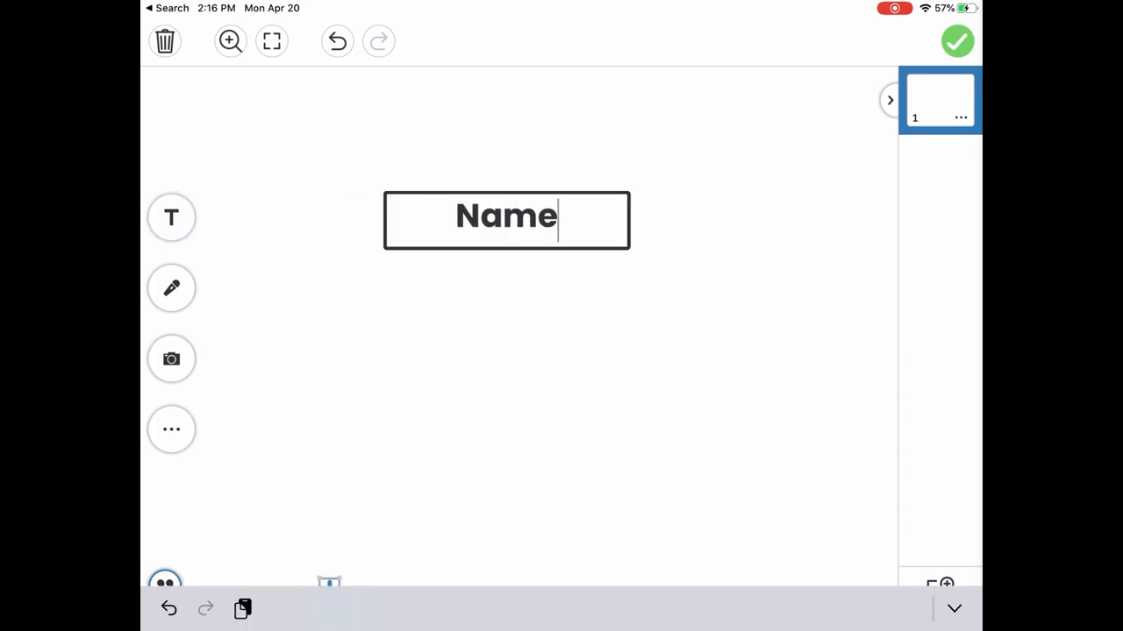
click(172, 288)
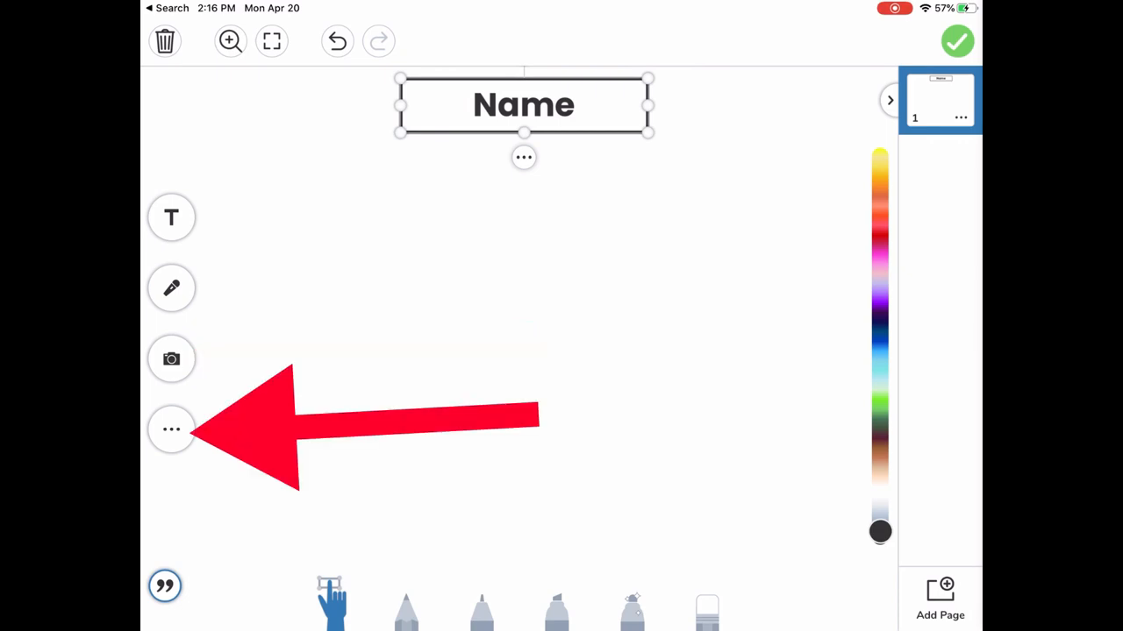
Show the extra options and browse shapes to add a heart
click(172, 428)
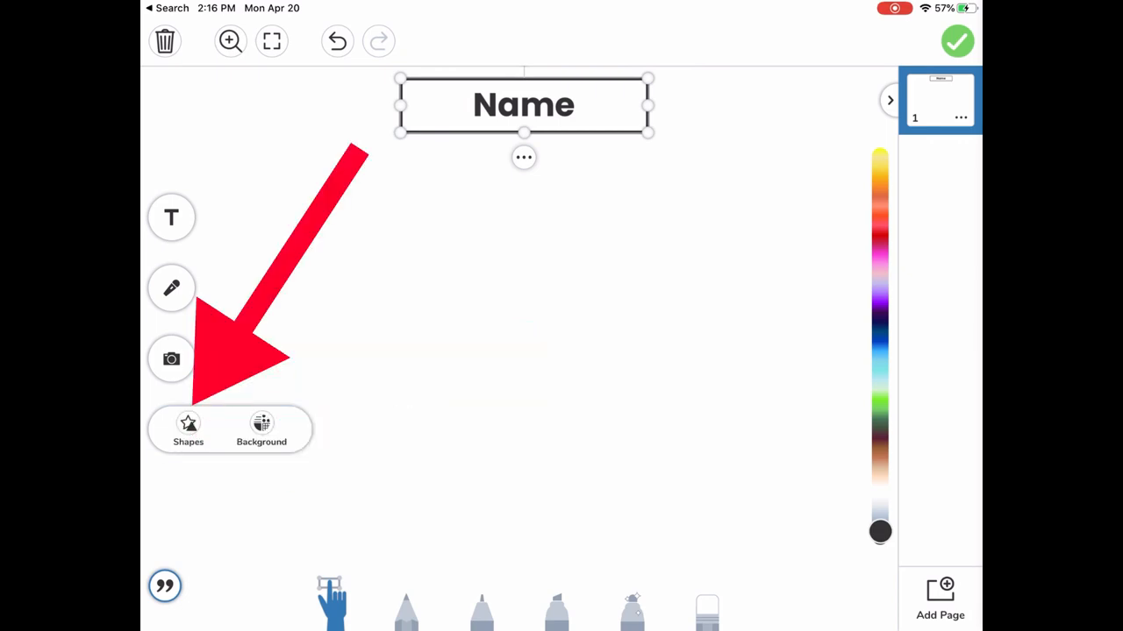
click(188, 430)
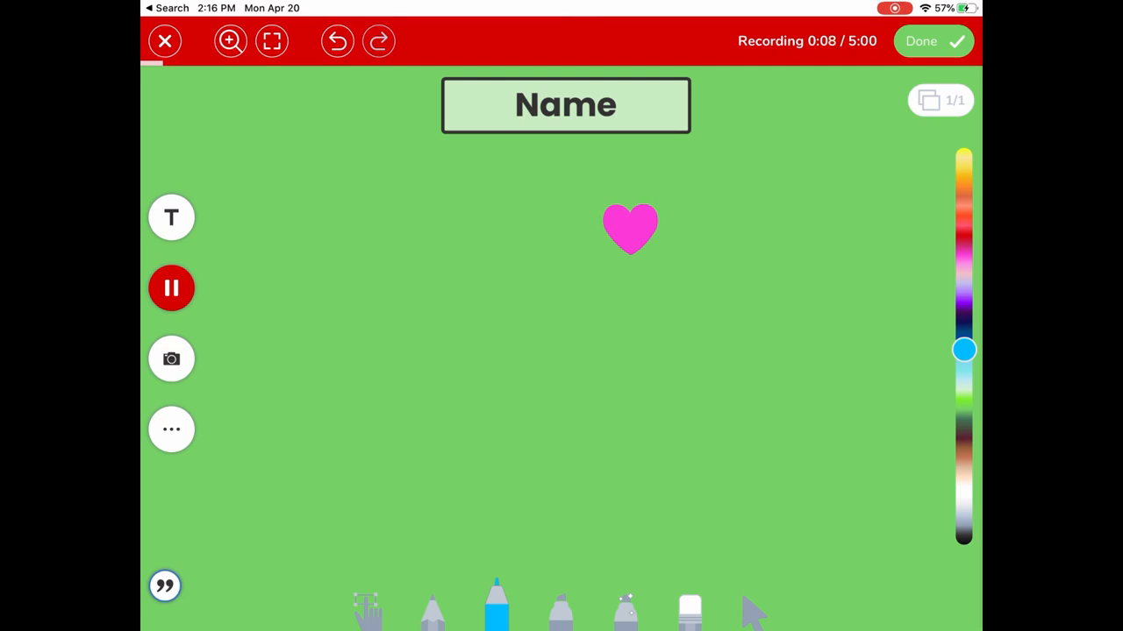
Handwrite 'mat' in blue, underline it, and save the voice recording with Done
drag(377, 307, 500, 447)
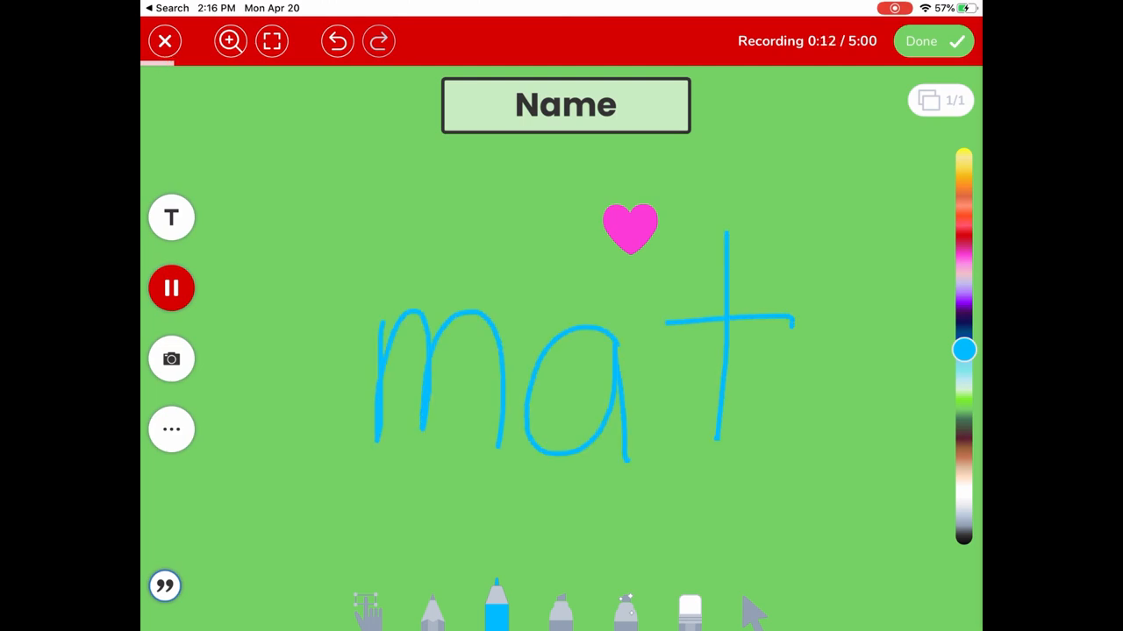
drag(298, 487, 833, 491)
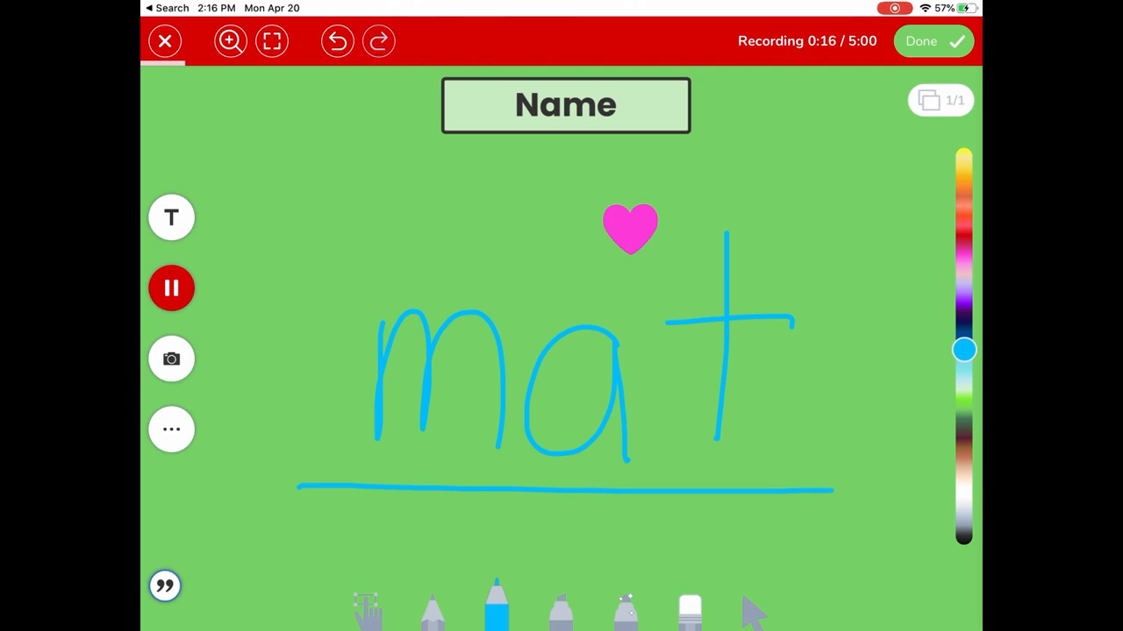
click(933, 41)
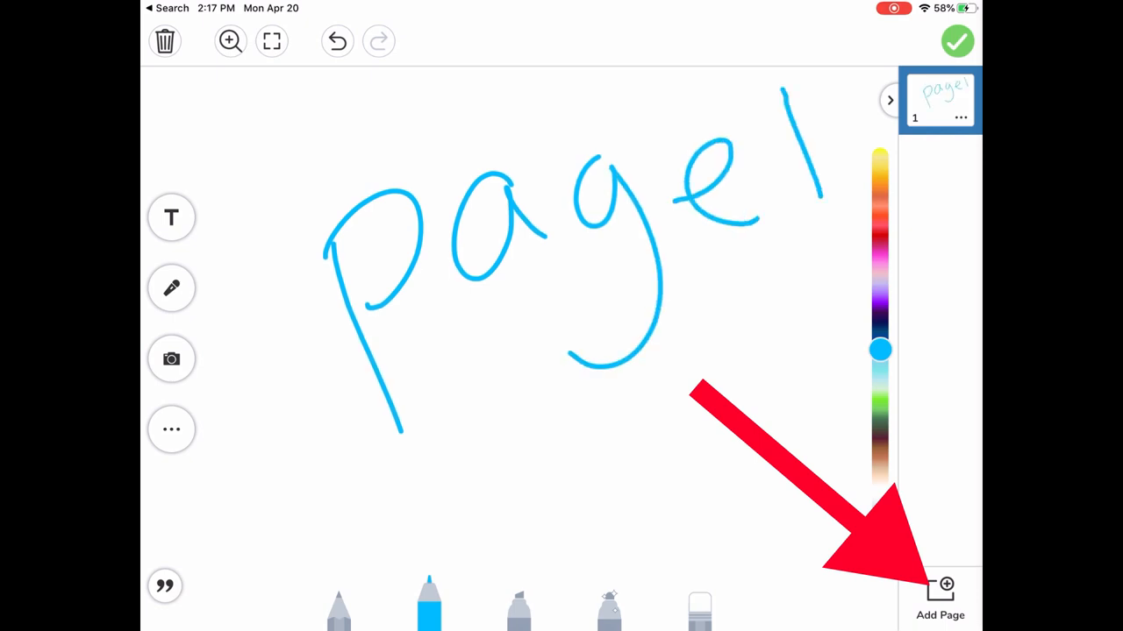
Add a second page after page1
click(941, 596)
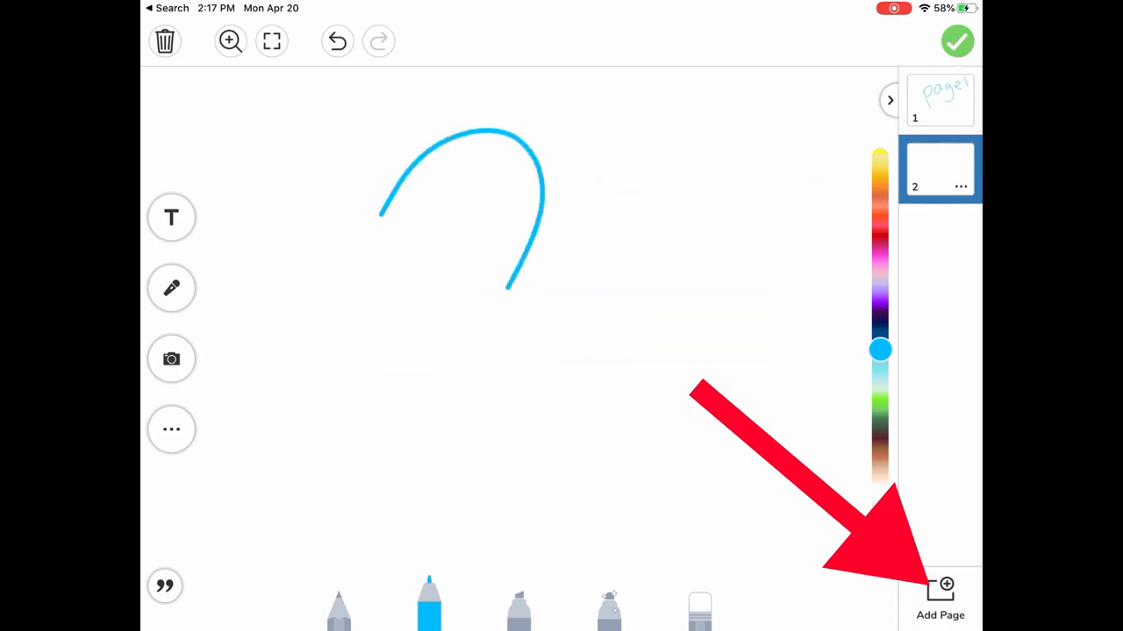